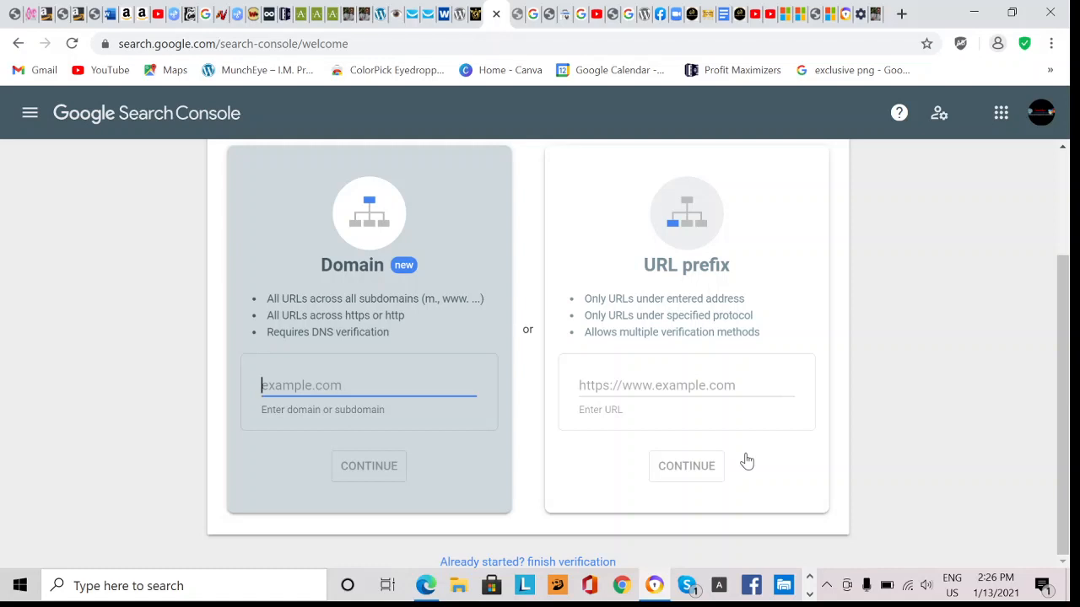
mouse_move(634, 407)
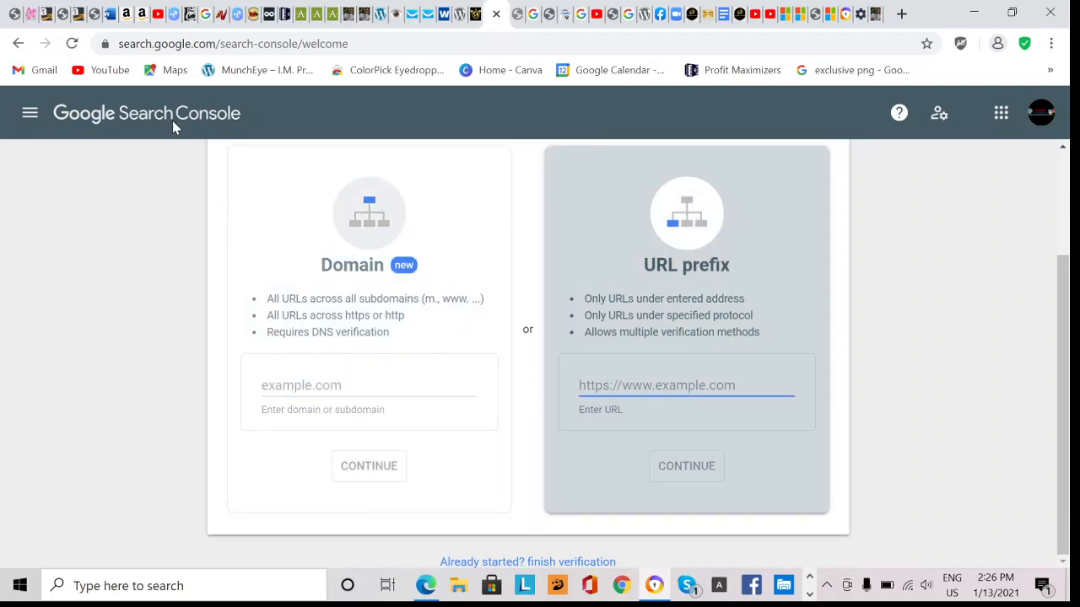
Step: Switch to the WordPress admin tab and bring up Plugins > Installed Plugins
left_click(685, 385)
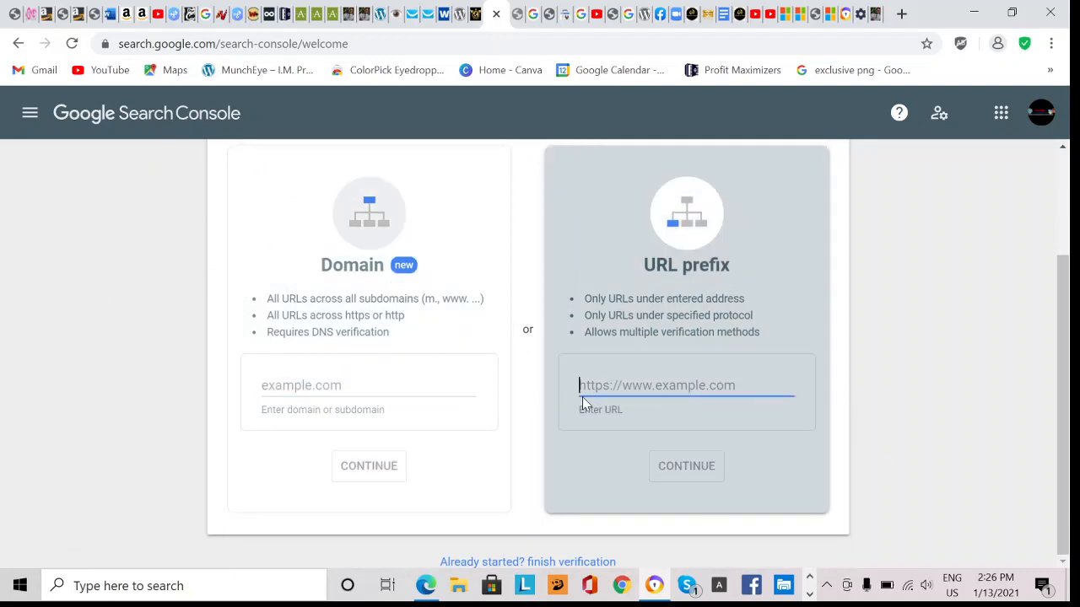
mouse_move(705, 432)
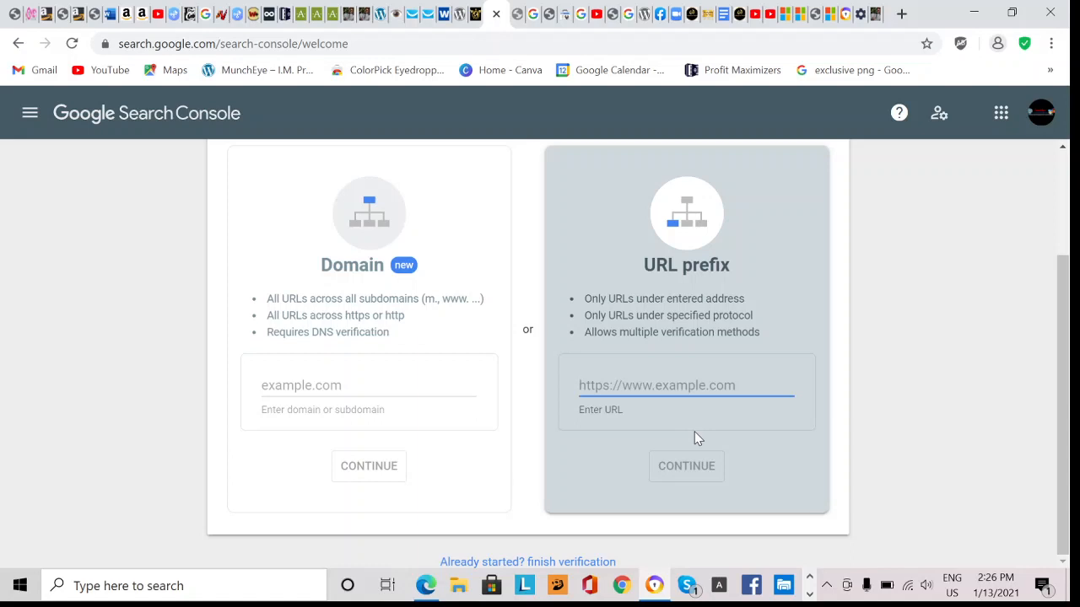
mouse_move(763, 439)
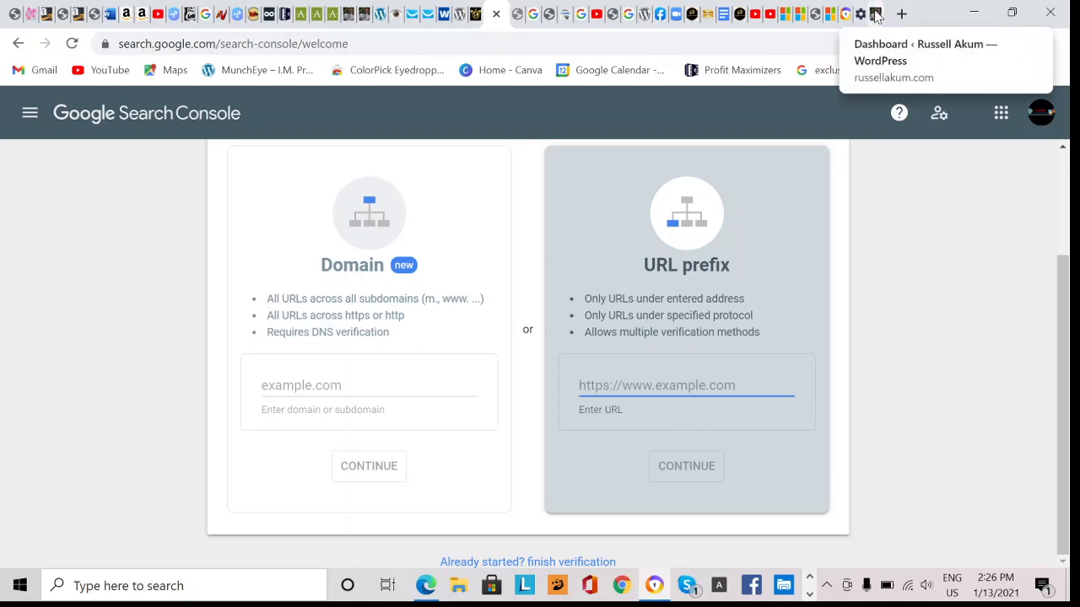
left_click(685, 385)
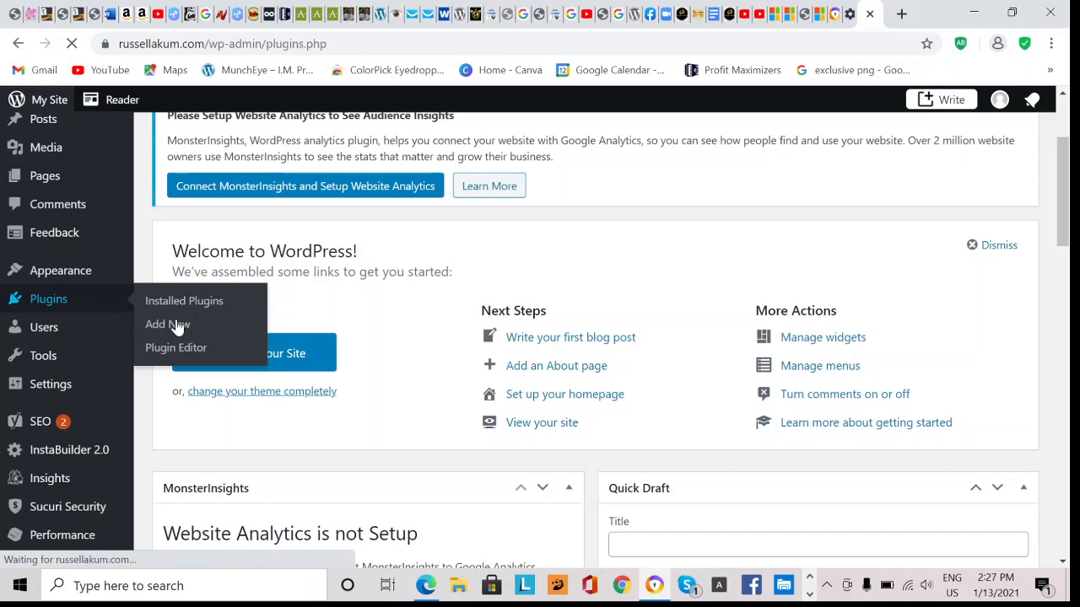
left_click(184, 301)
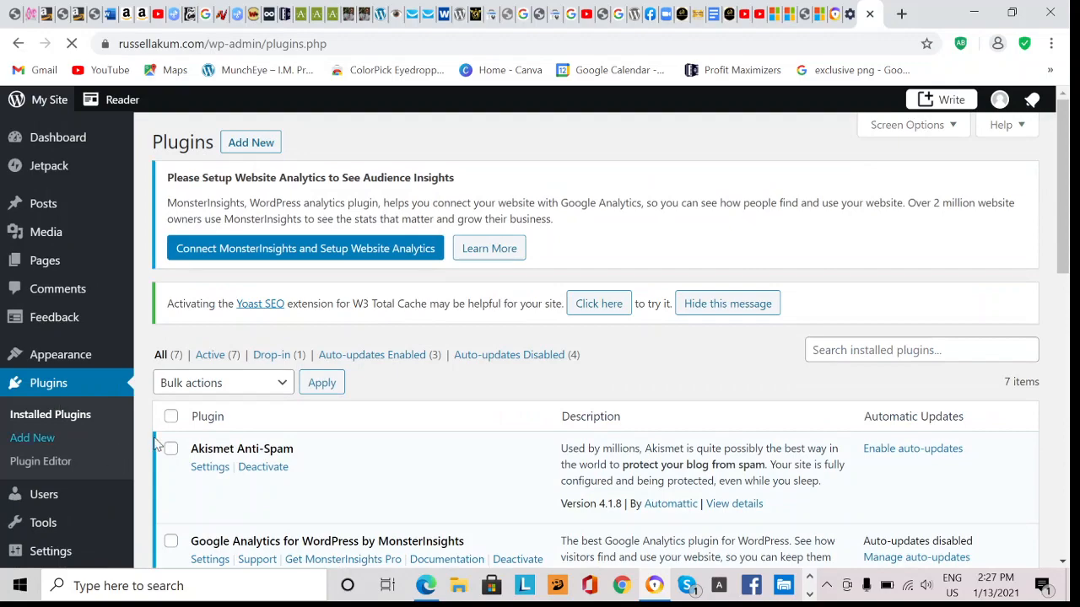
Step: Scroll the installed plugins list down to the Jetpack by WordPress.com entry
scroll("down", 3)
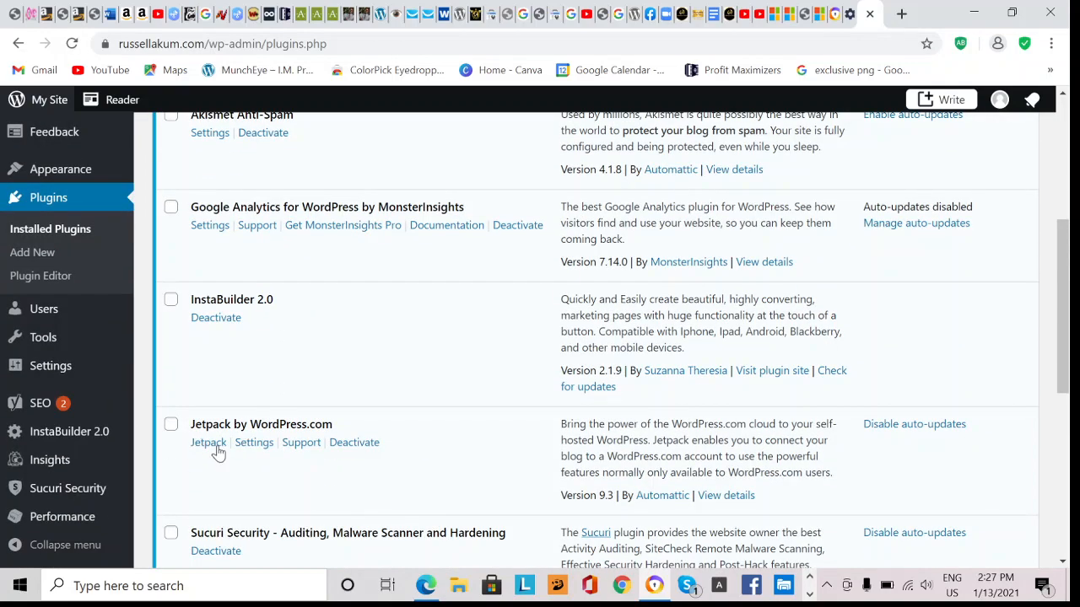
scroll("up", 3)
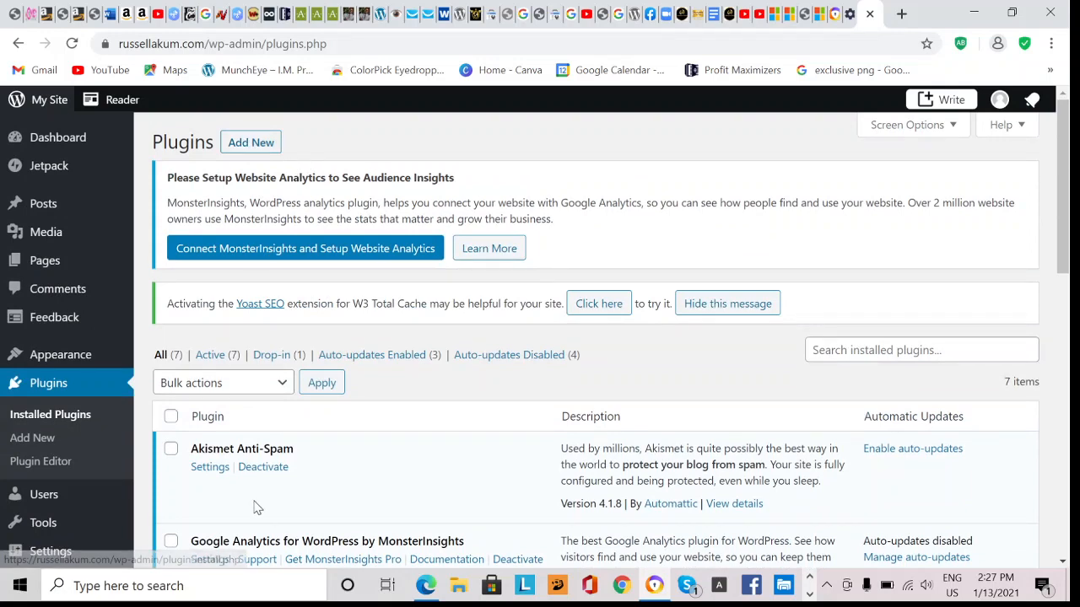
scroll("down", 3)
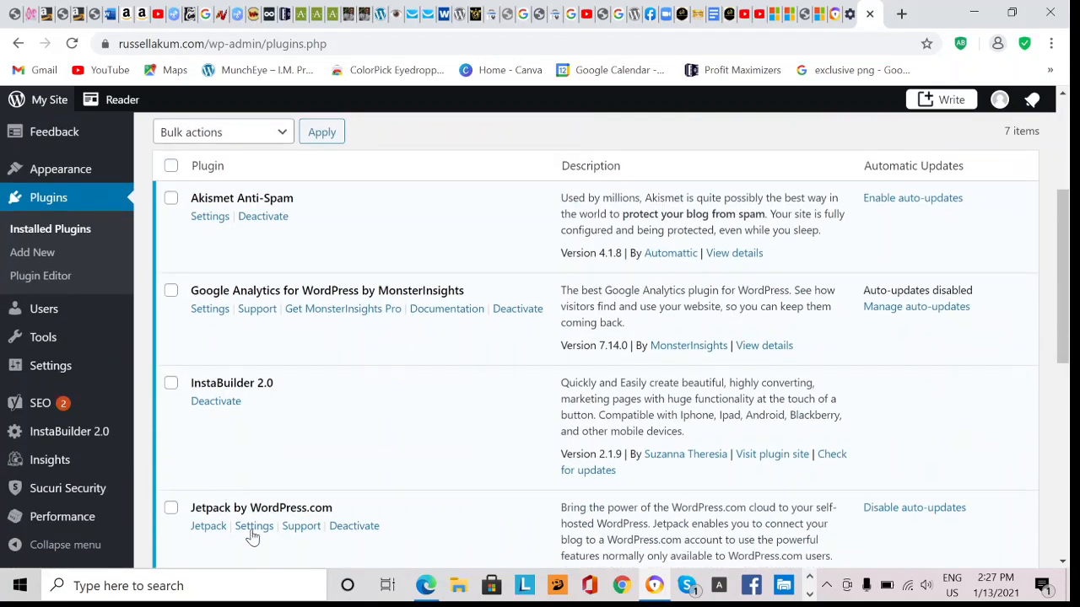
scroll("down", 3)
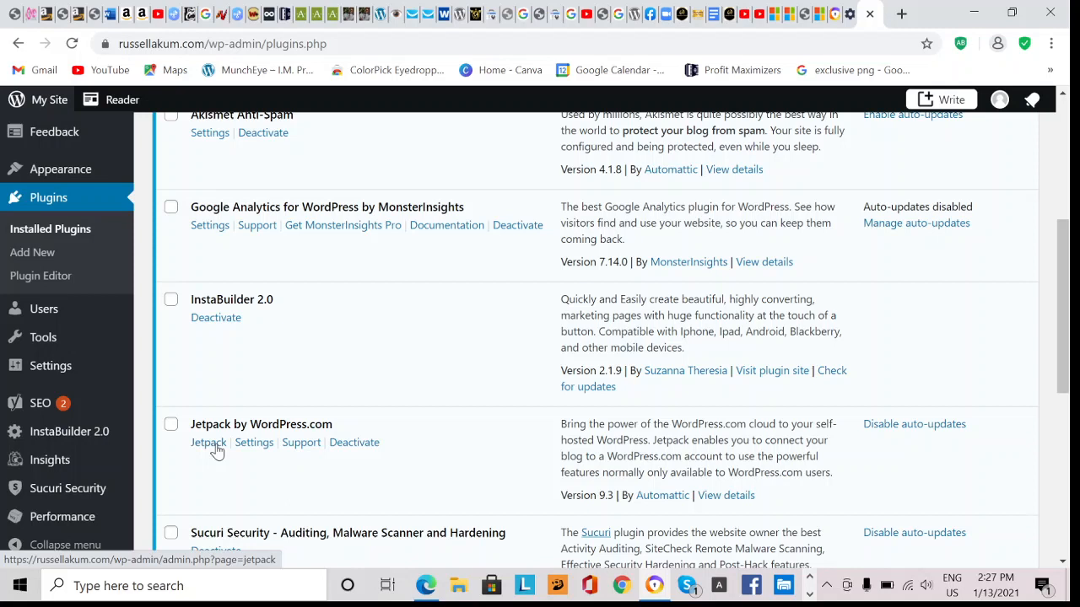
mouse_move(335, 456)
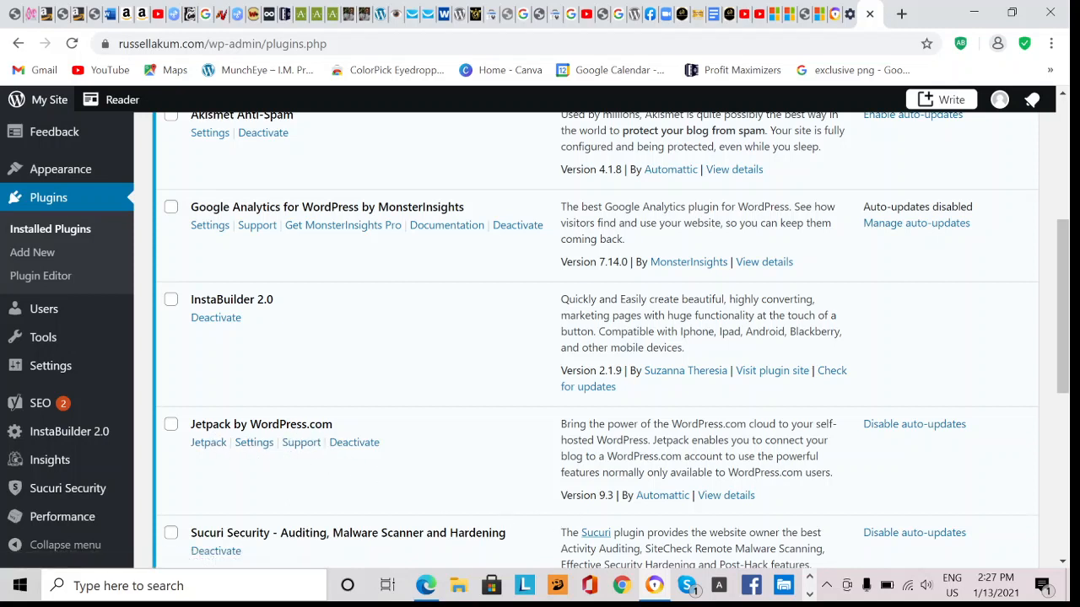
mouse_move(368, 472)
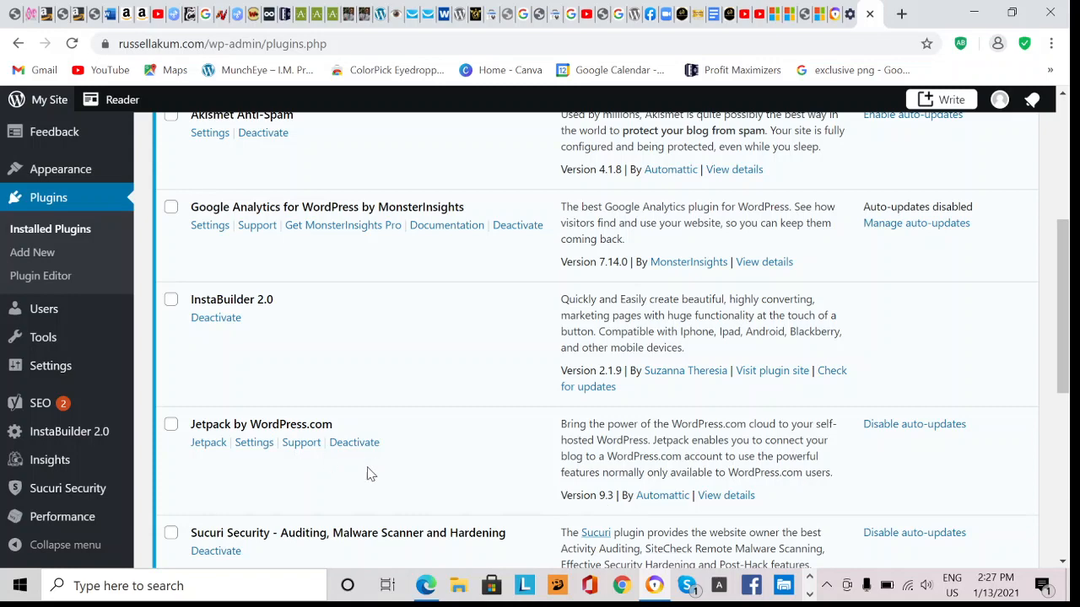
mouse_move(209, 442)
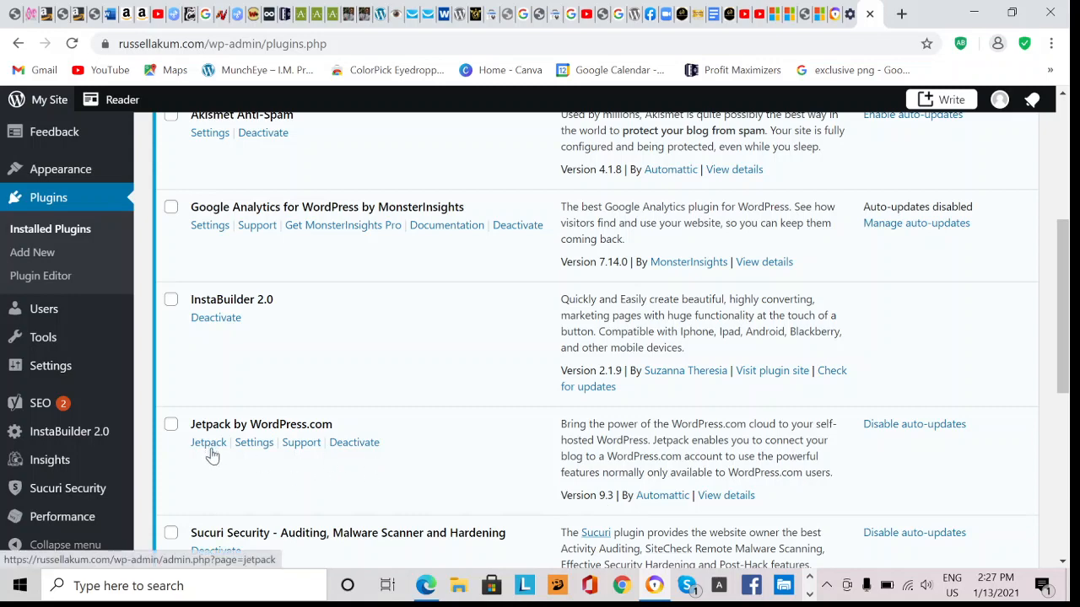
scroll("down", 3)
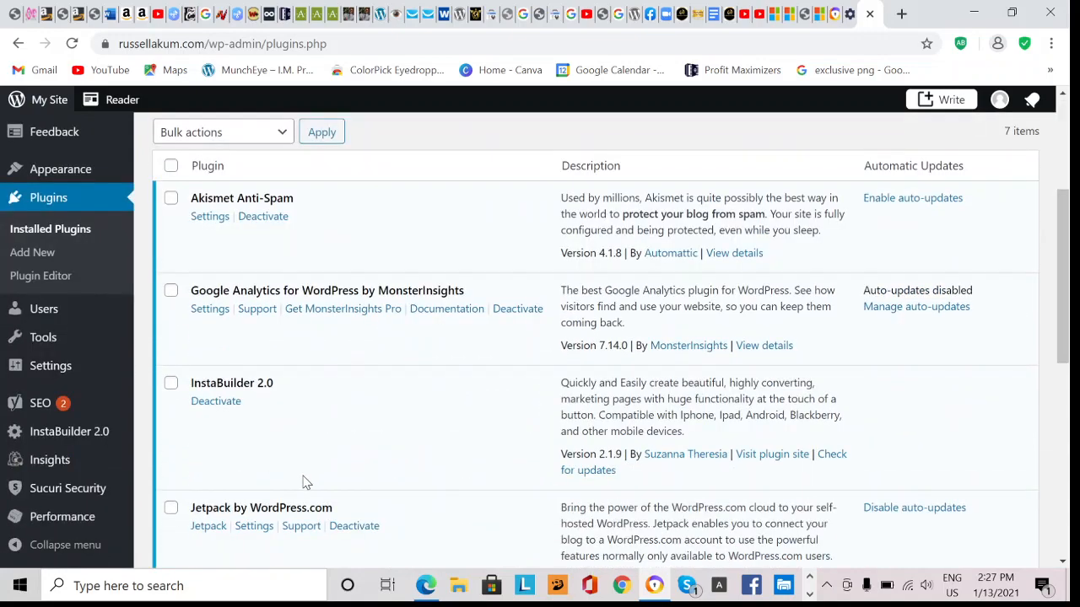
scroll("down", 3)
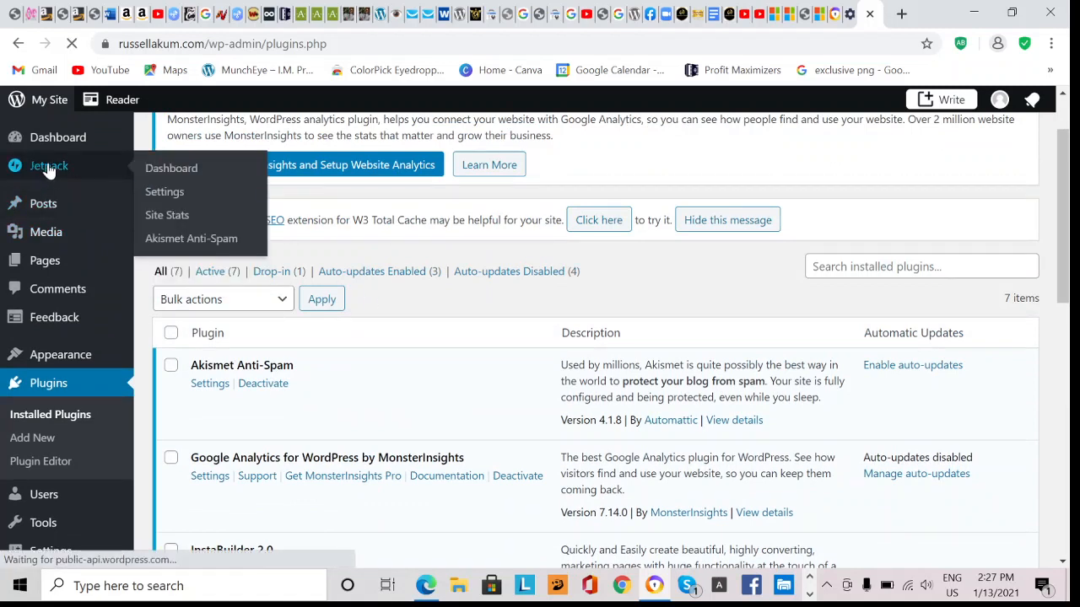
mouse_move(54, 179)
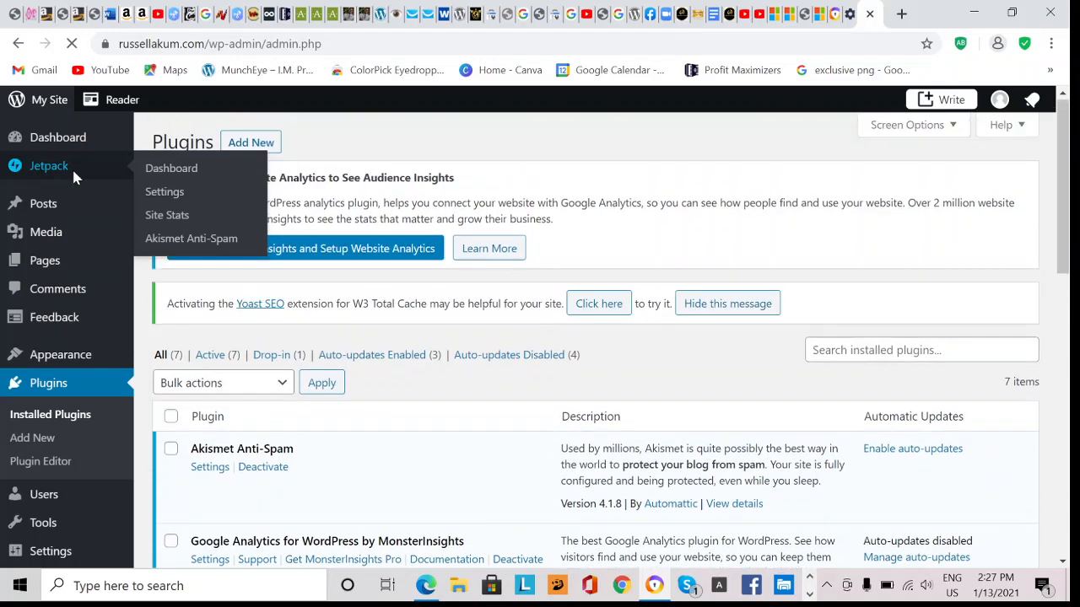
left_click(47, 166)
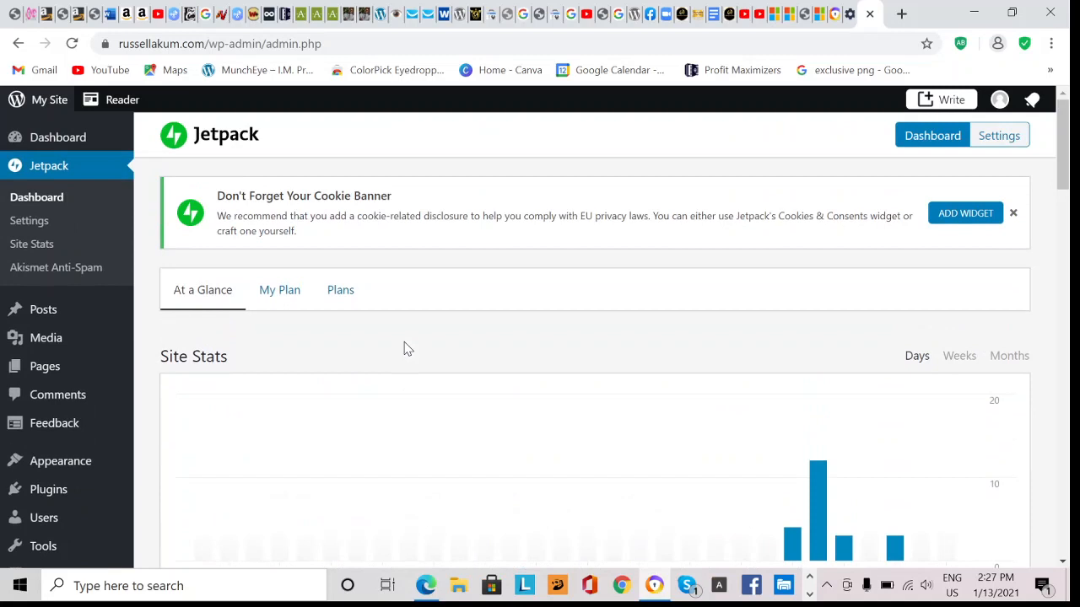
mouse_move(173, 247)
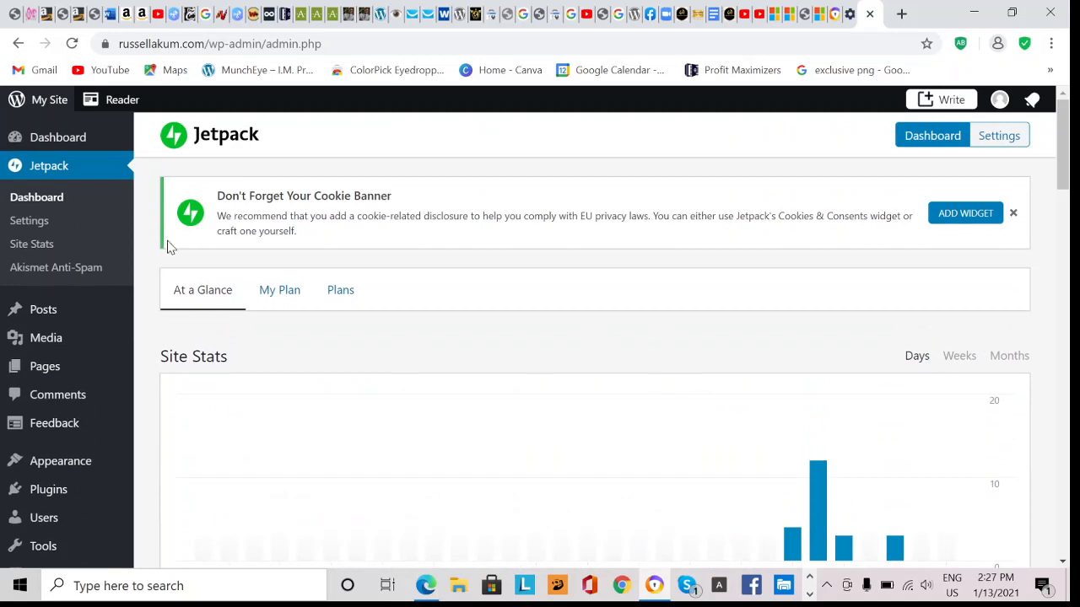
mouse_move(346, 158)
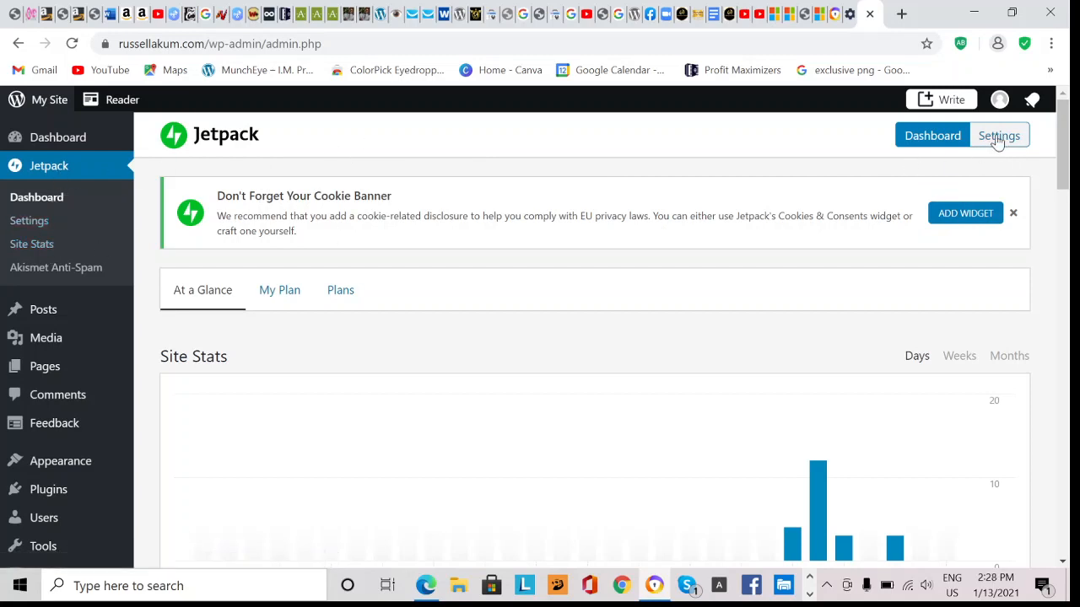
Step: Bring up Jetpack Settings on the Security tab with downtime monitoring, anti-spam and brute force protection
left_click(999, 135)
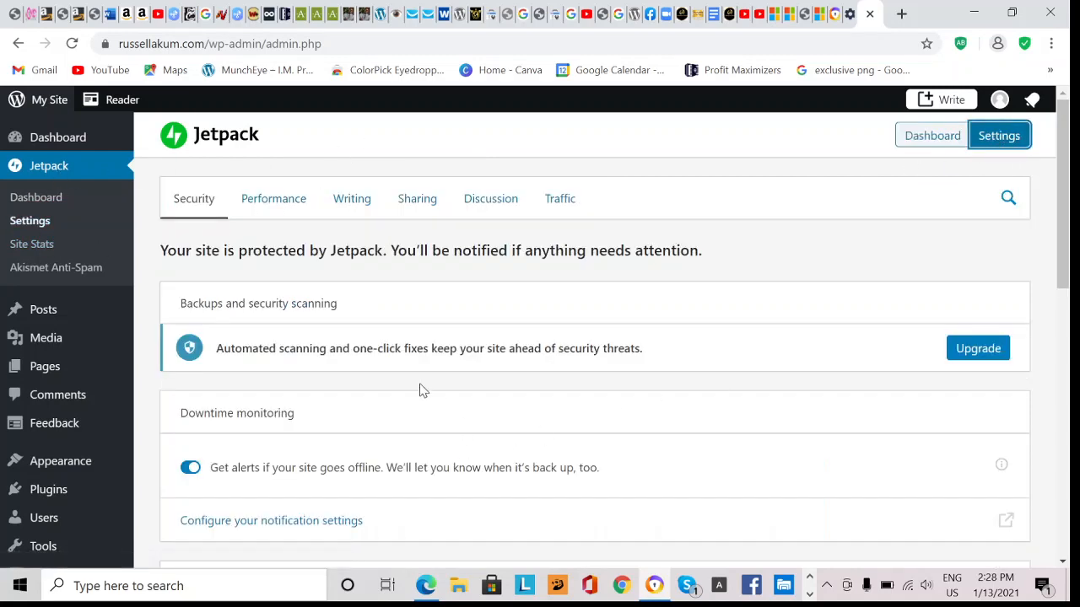
scroll("down", 3)
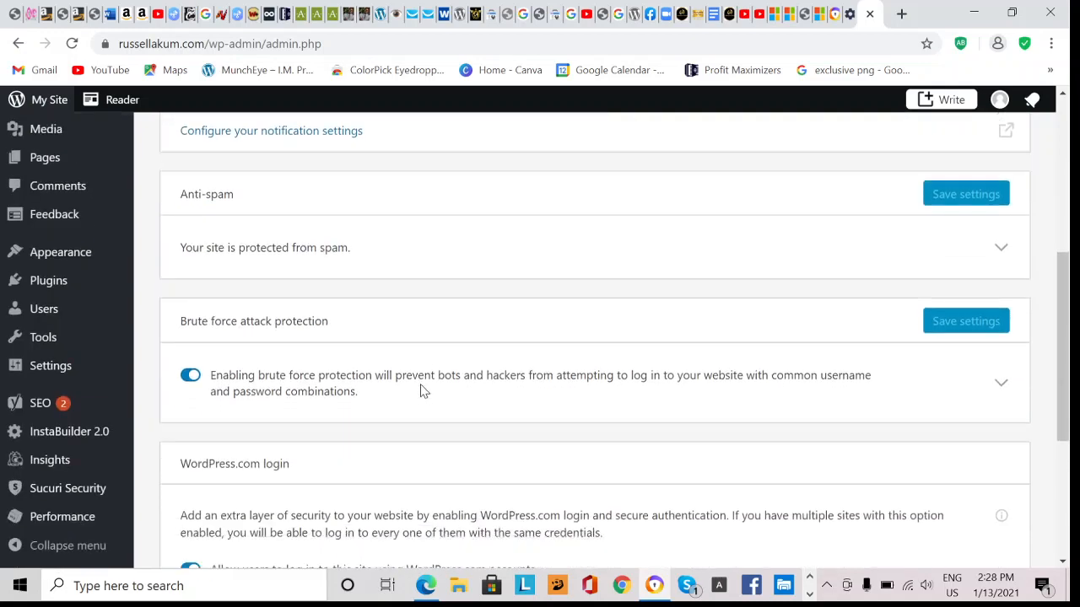
scroll("down", 3)
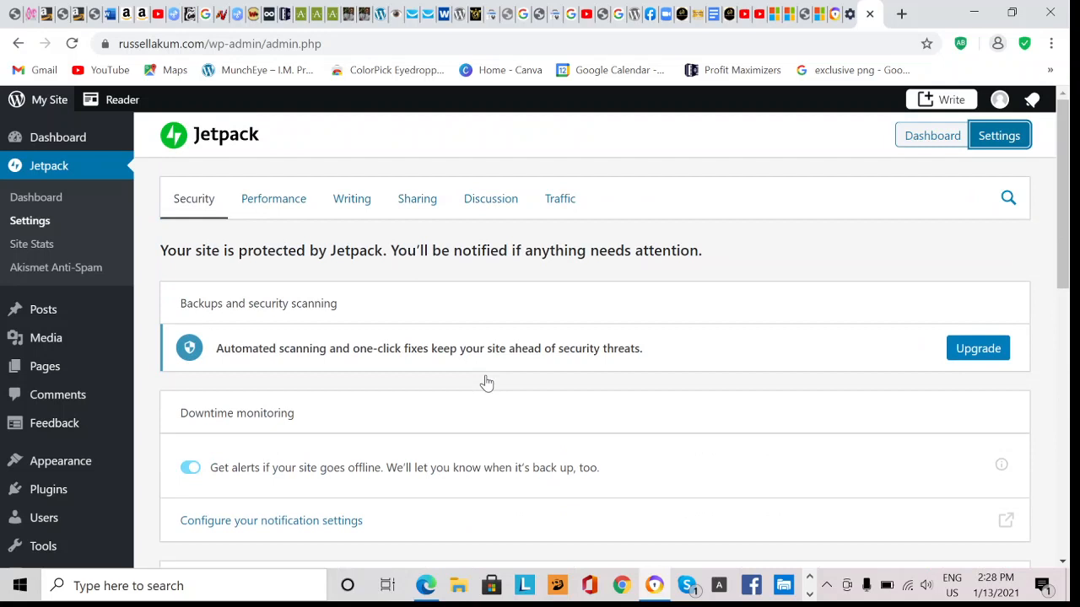
mouse_move(560, 199)
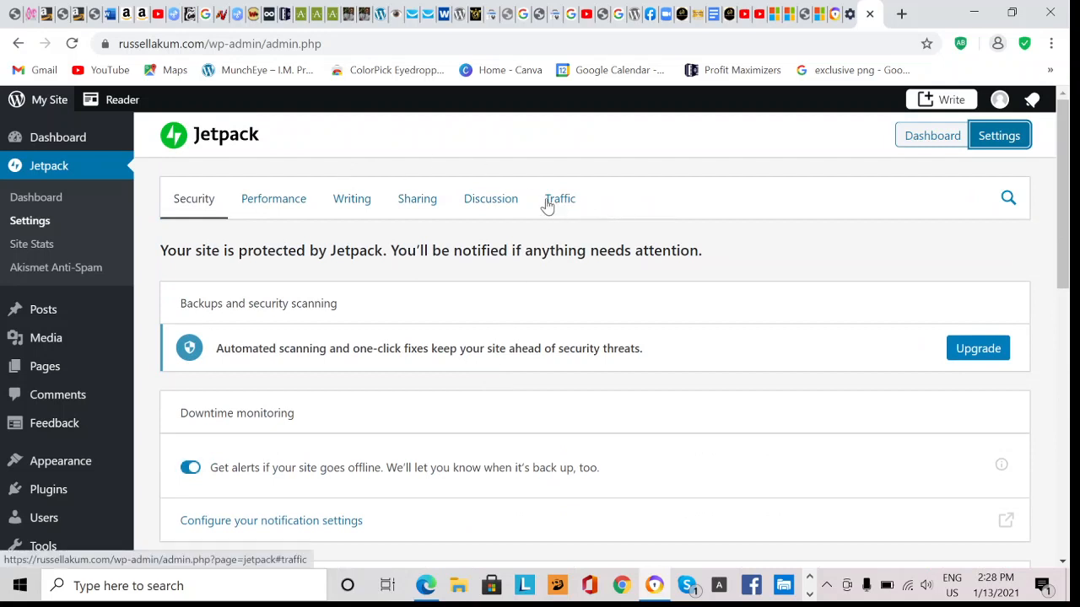
Step: Show Jetpack's Traffic tab scrolled to Site verification confirming Google verified status
left_click(560, 199)
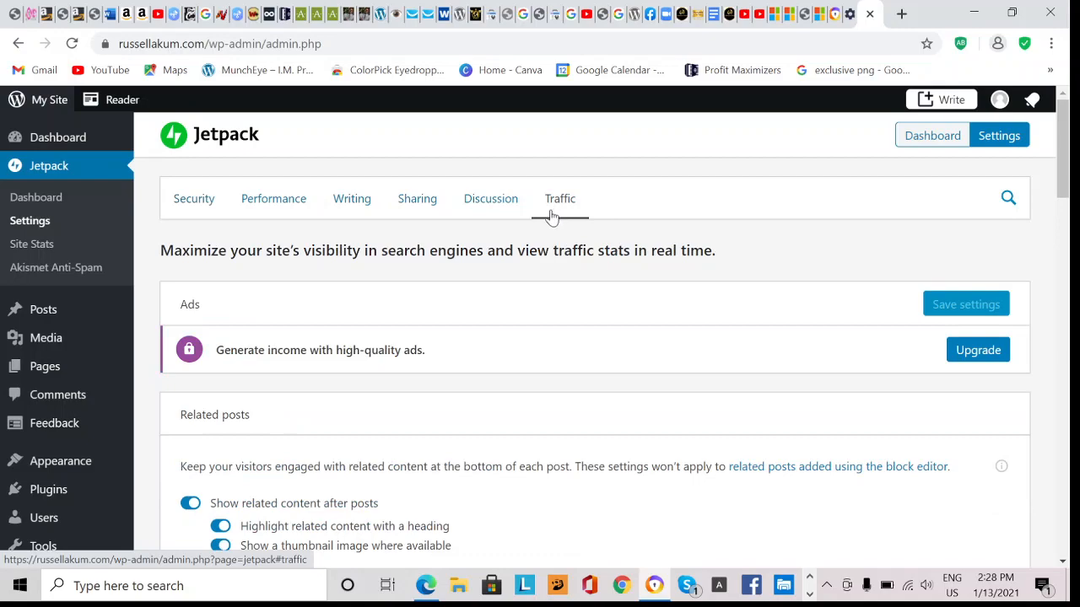
scroll("down", 3)
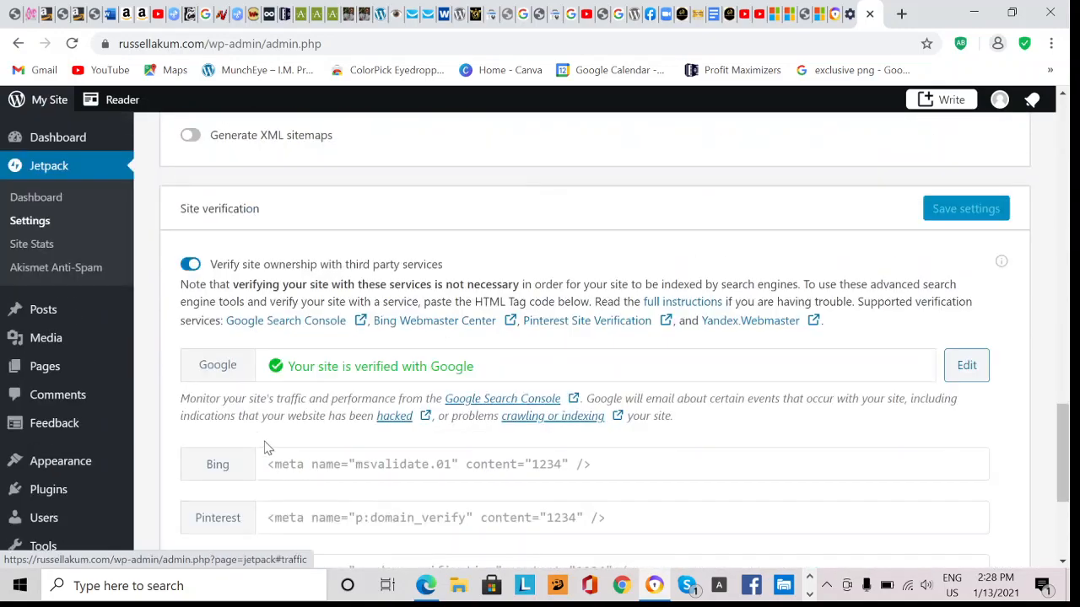
scroll("down", 3)
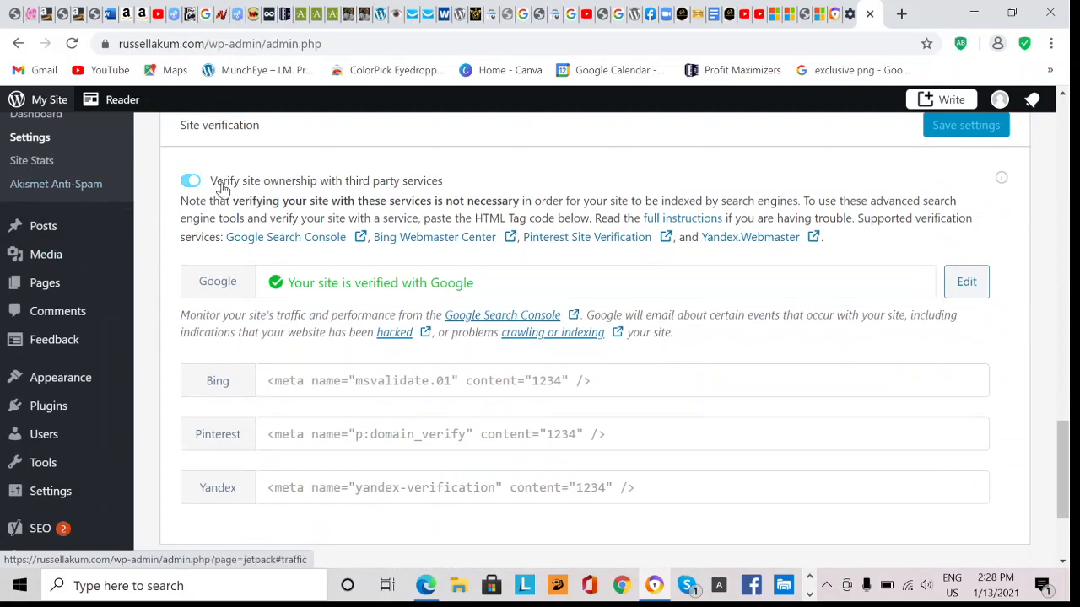
mouse_move(358, 189)
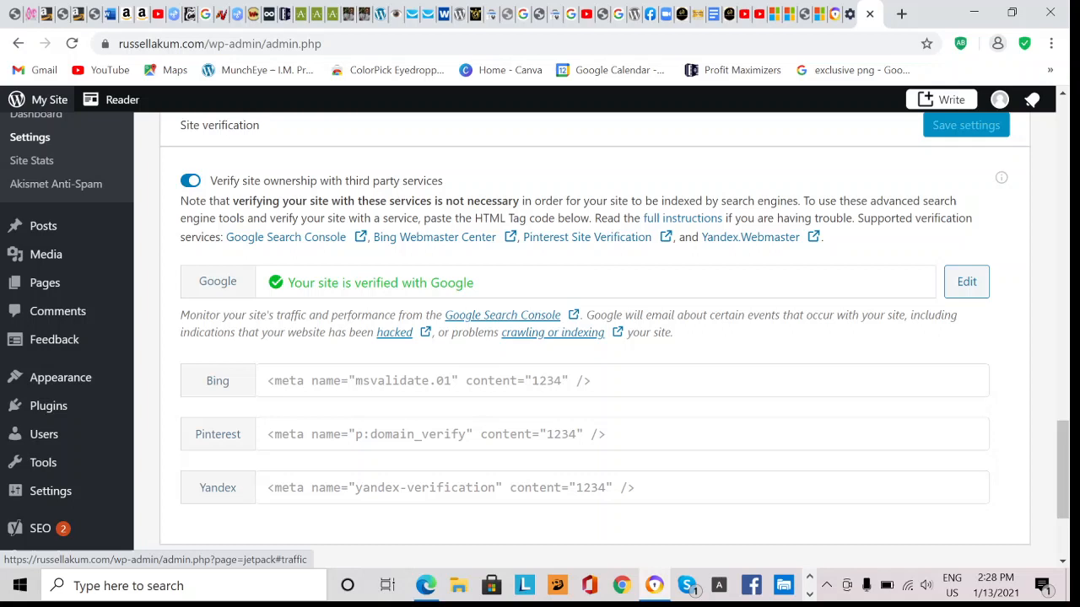
mouse_move(262, 293)
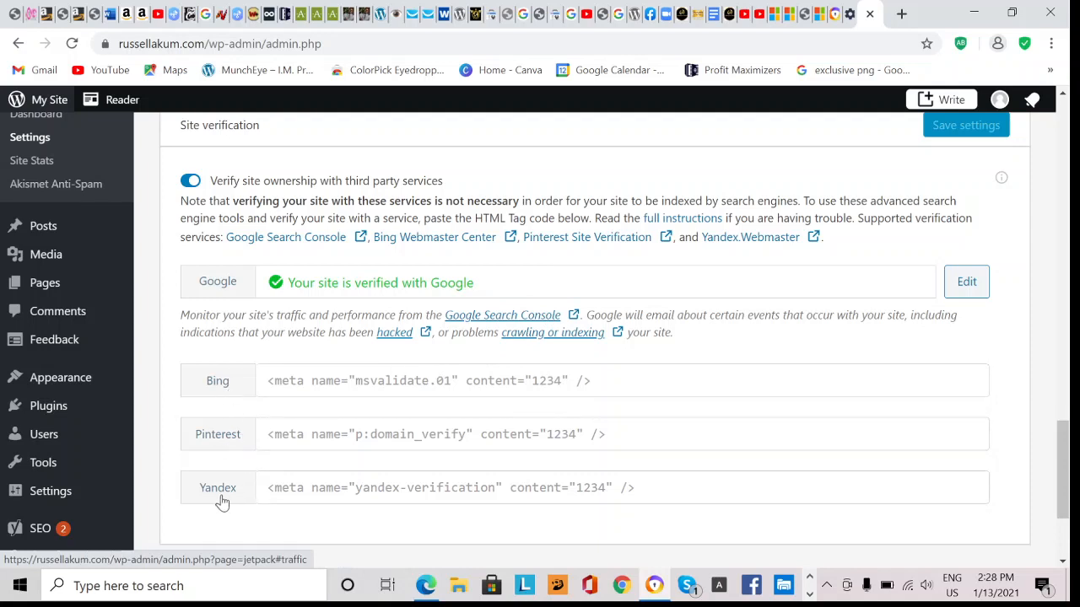
mouse_move(279, 294)
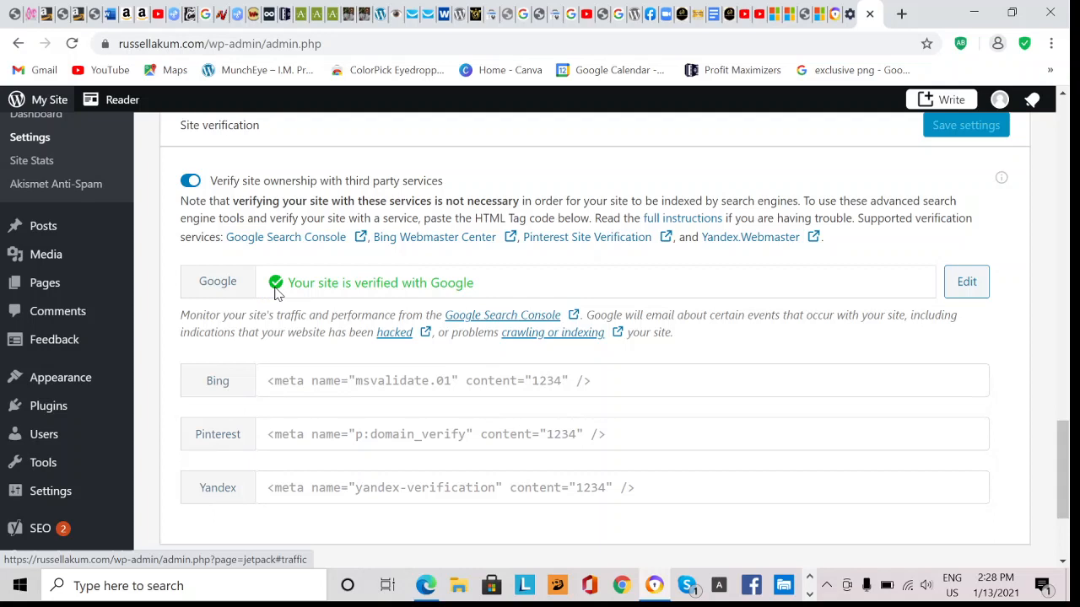
mouse_move(310, 277)
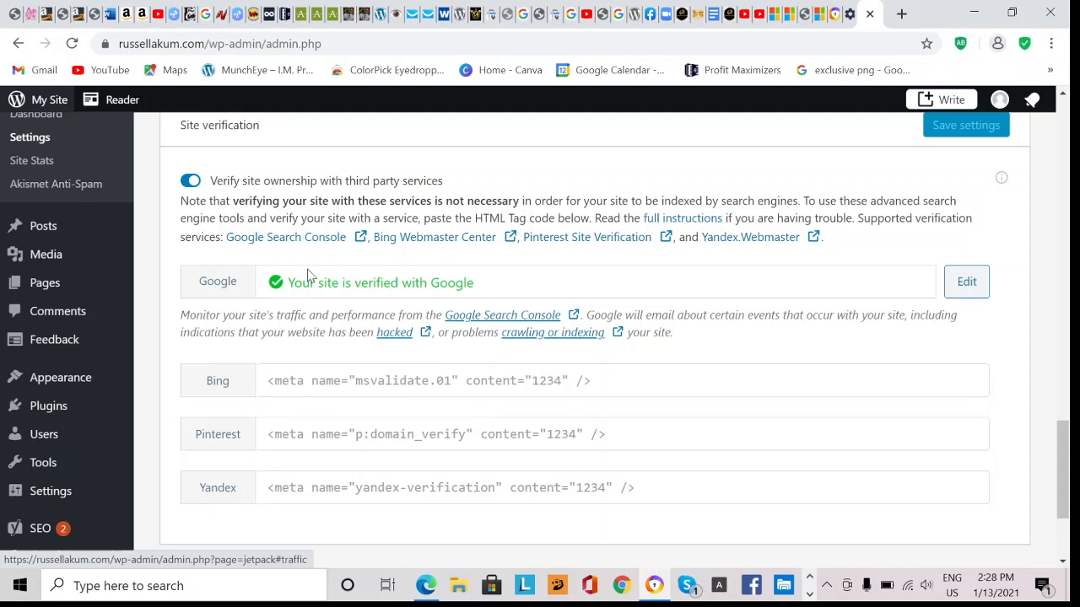
mouse_move(297, 271)
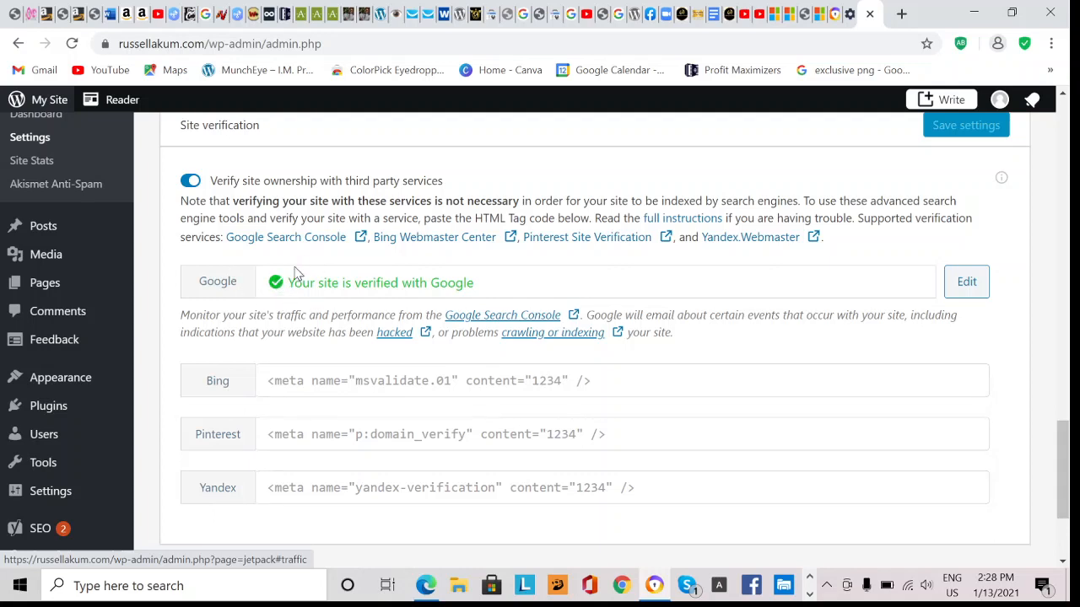
mouse_move(301, 268)
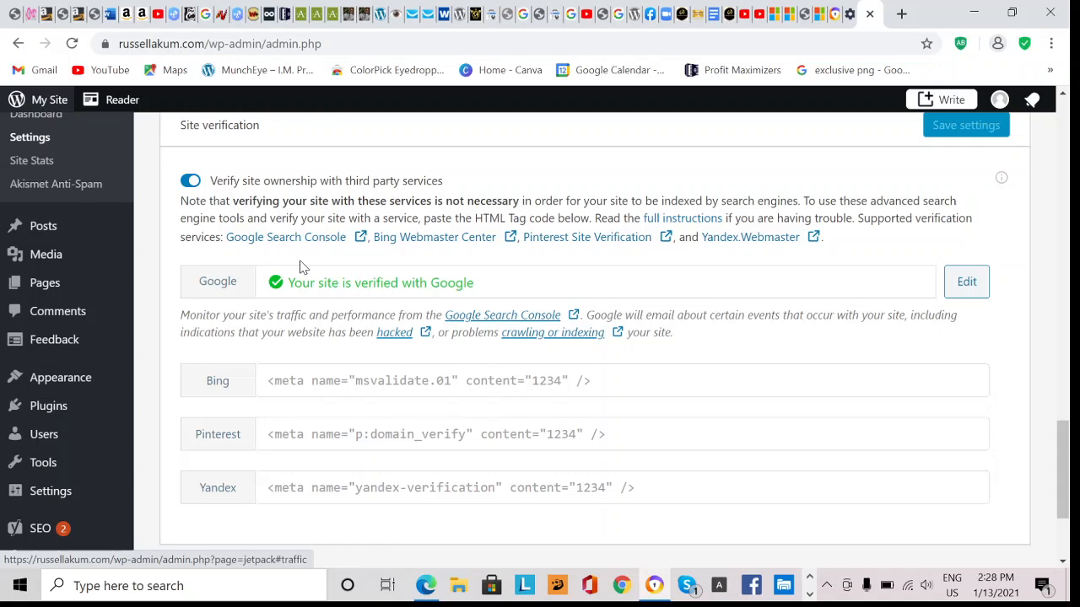
mouse_move(520, 263)
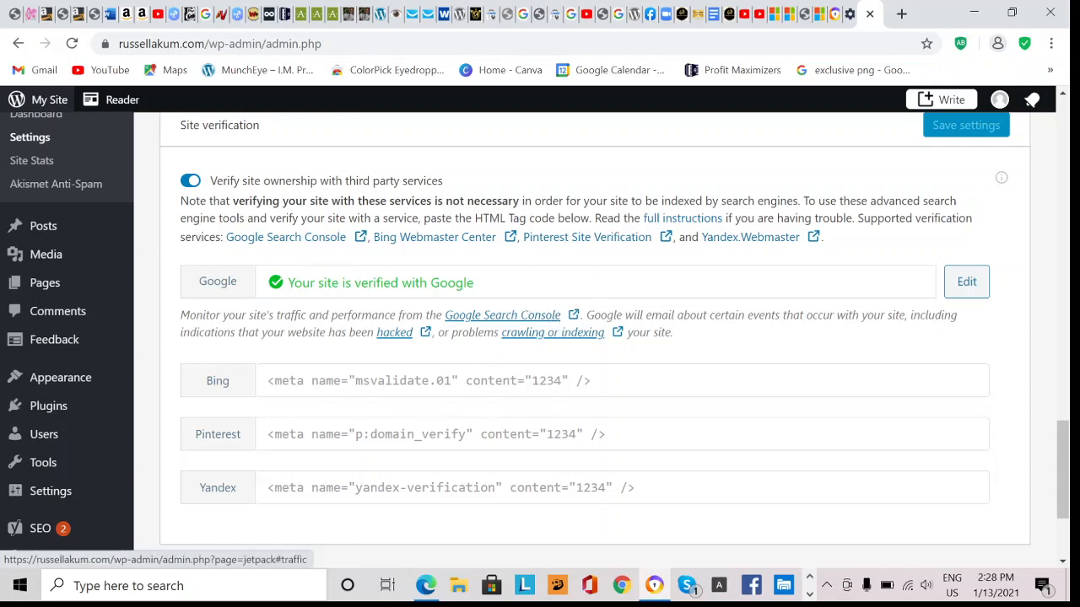
mouse_move(554, 331)
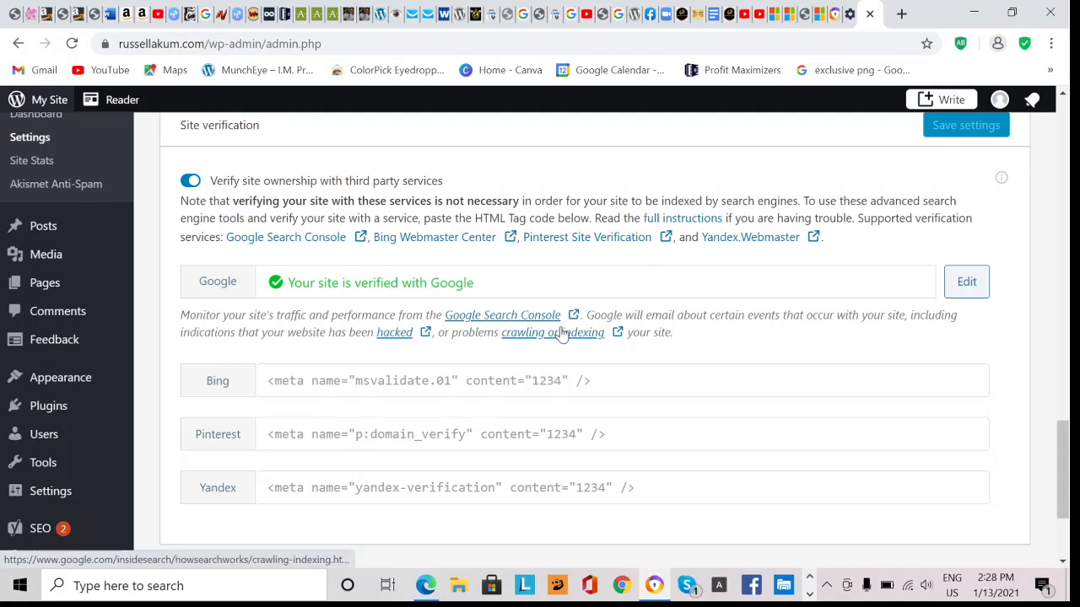
mouse_move(533, 341)
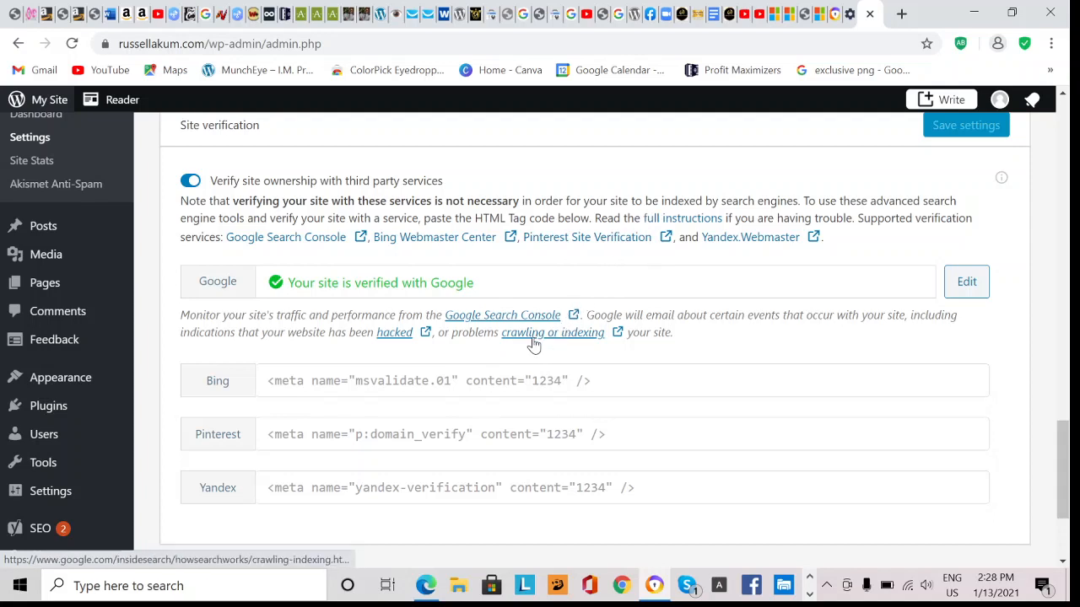